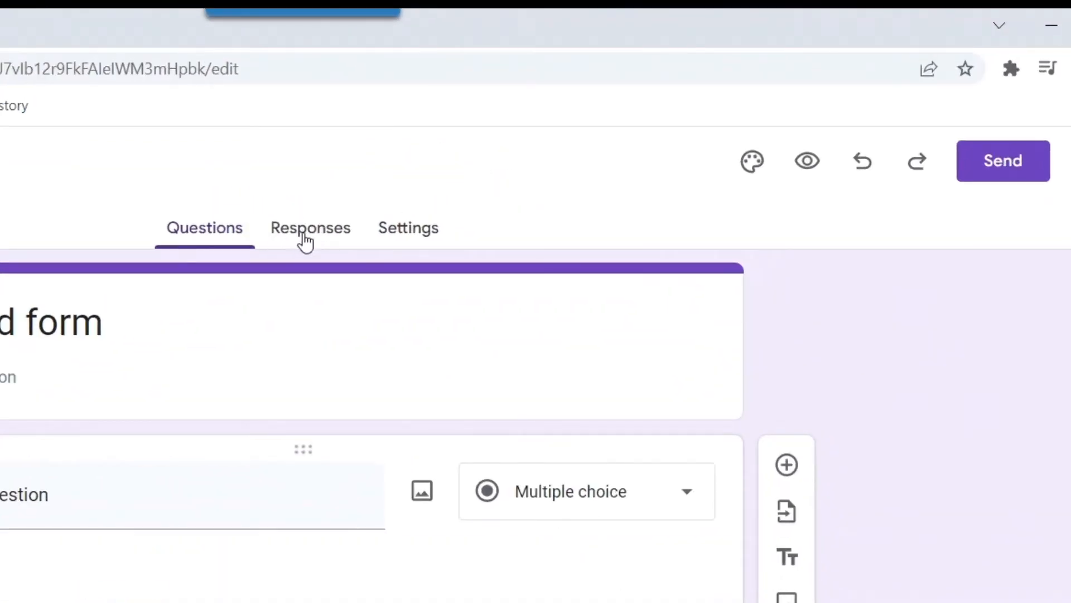
mouse_move(861, 161)
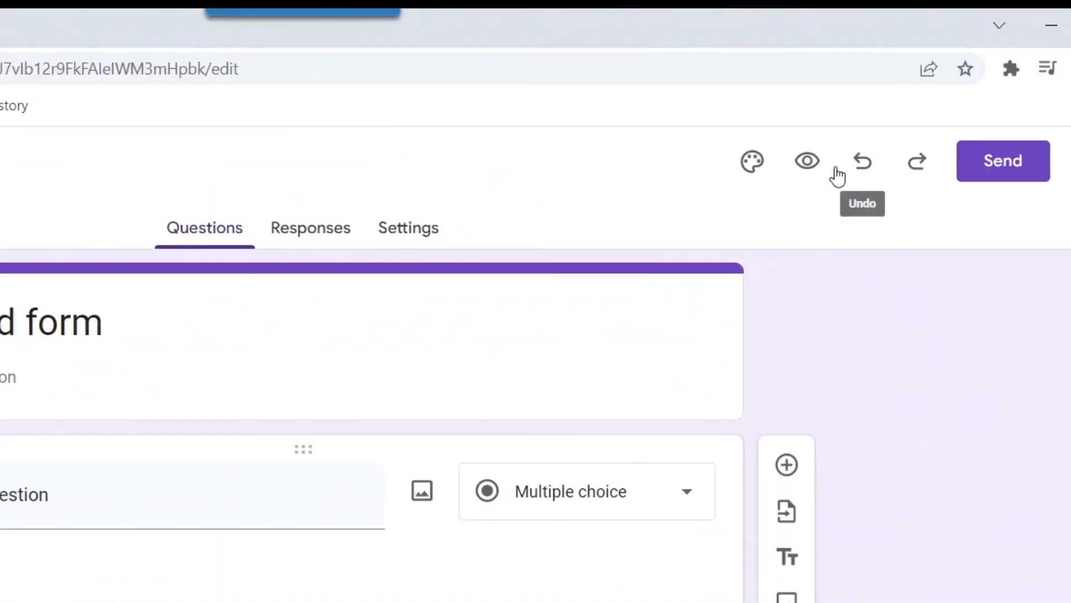
mouse_move(408, 228)
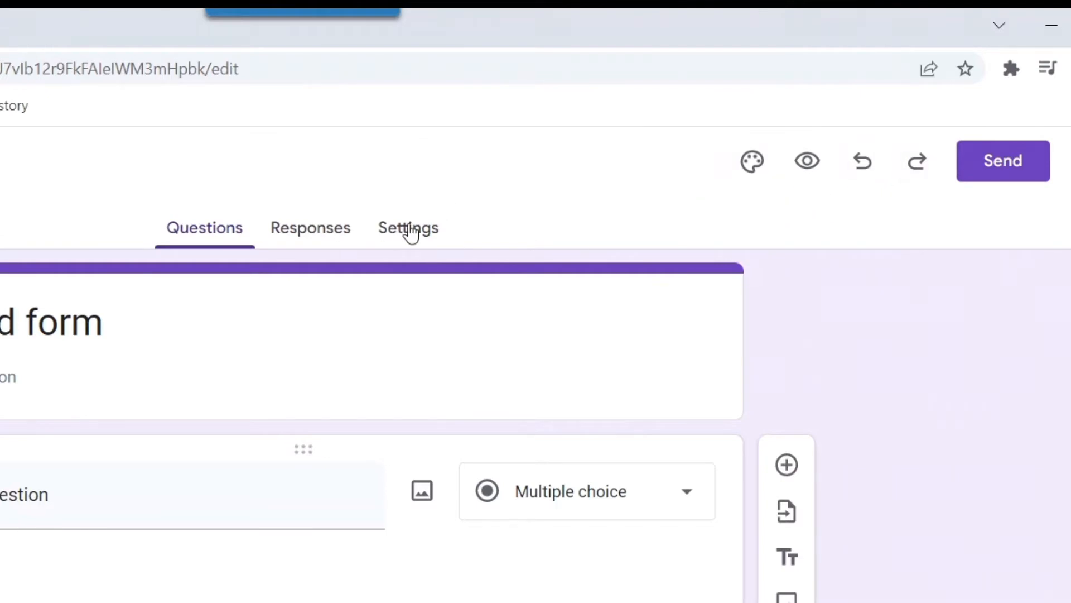
mouse_move(407, 236)
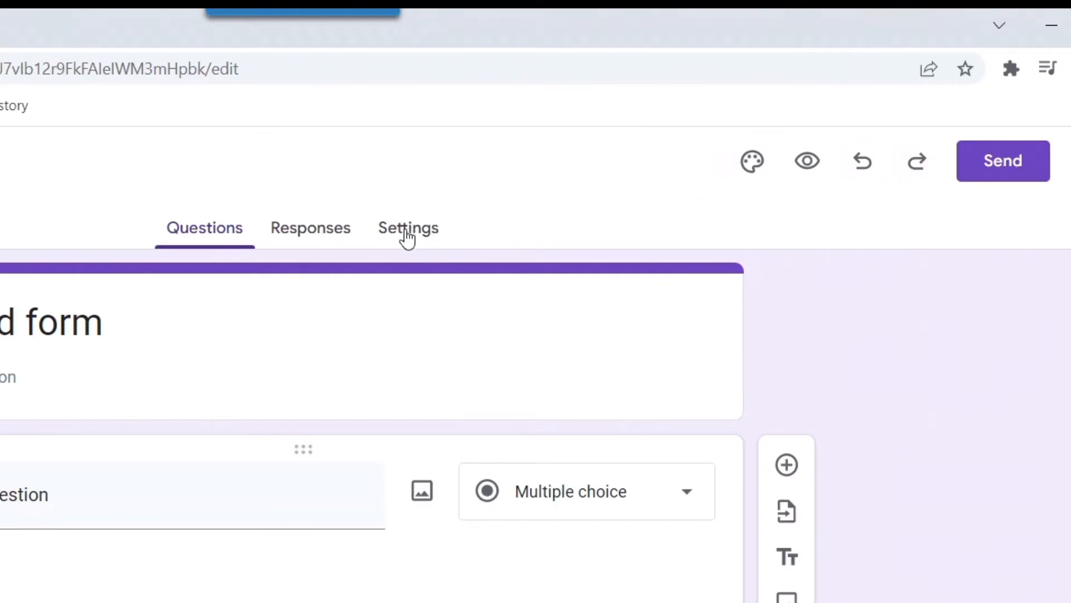
Step: Review the response-collection options in the form's settings
click(408, 228)
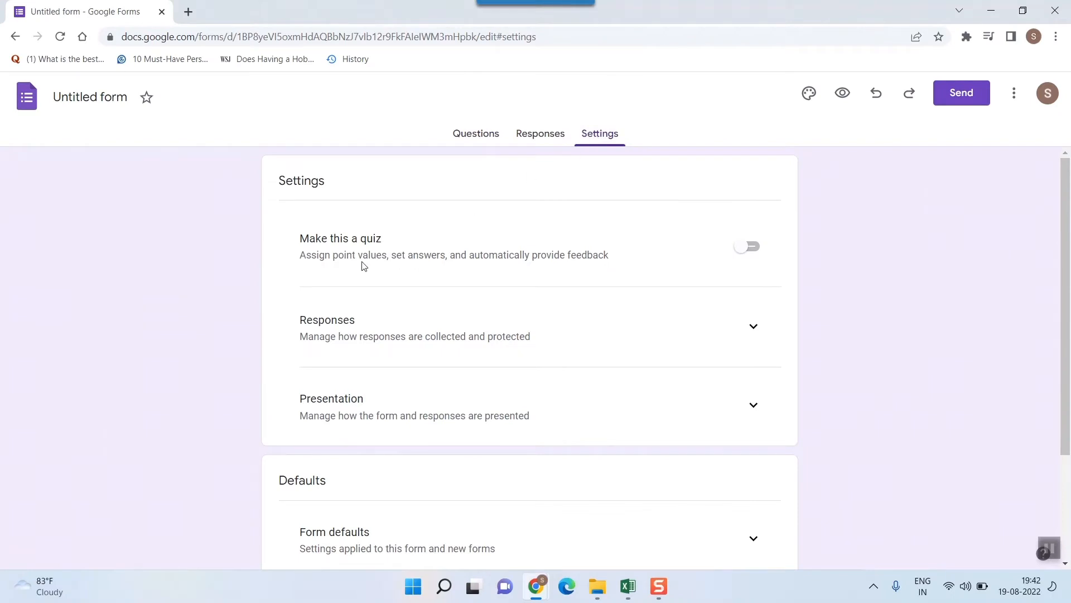
scroll(down, 3)
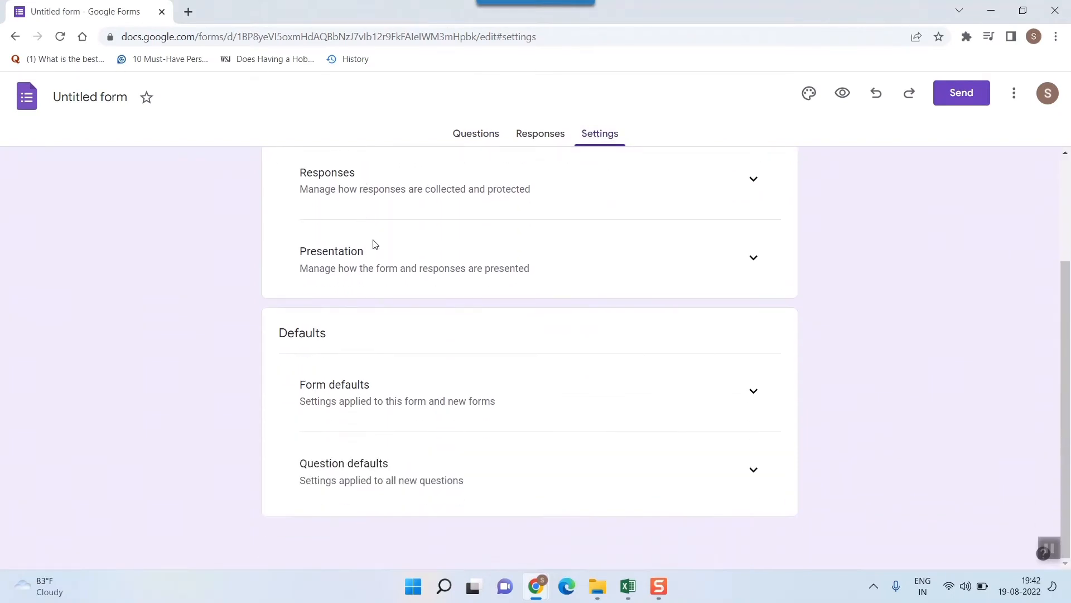
scroll(up, 3)
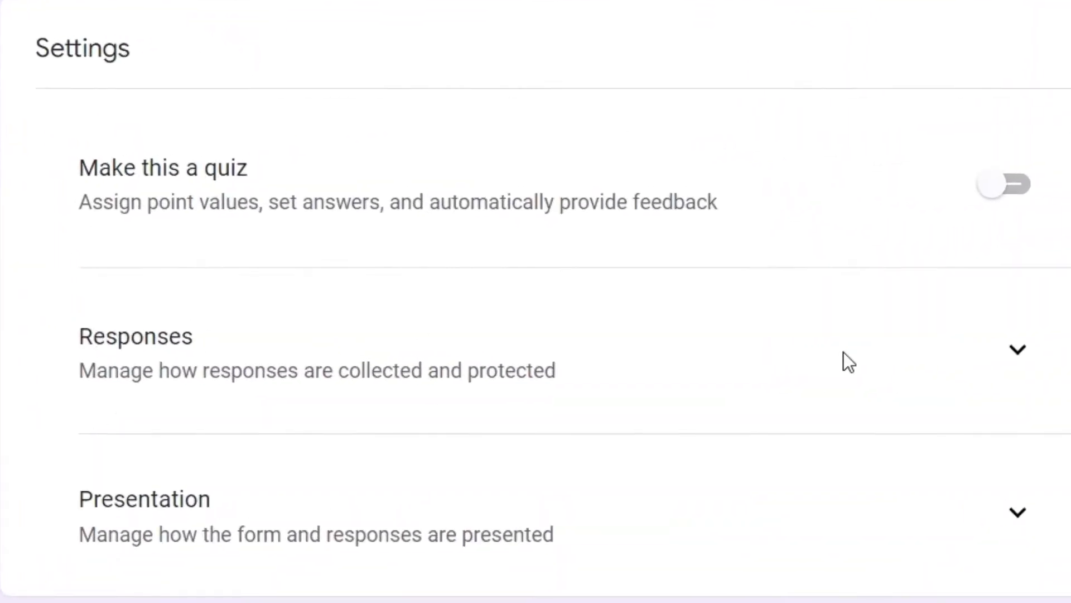
click(1017, 349)
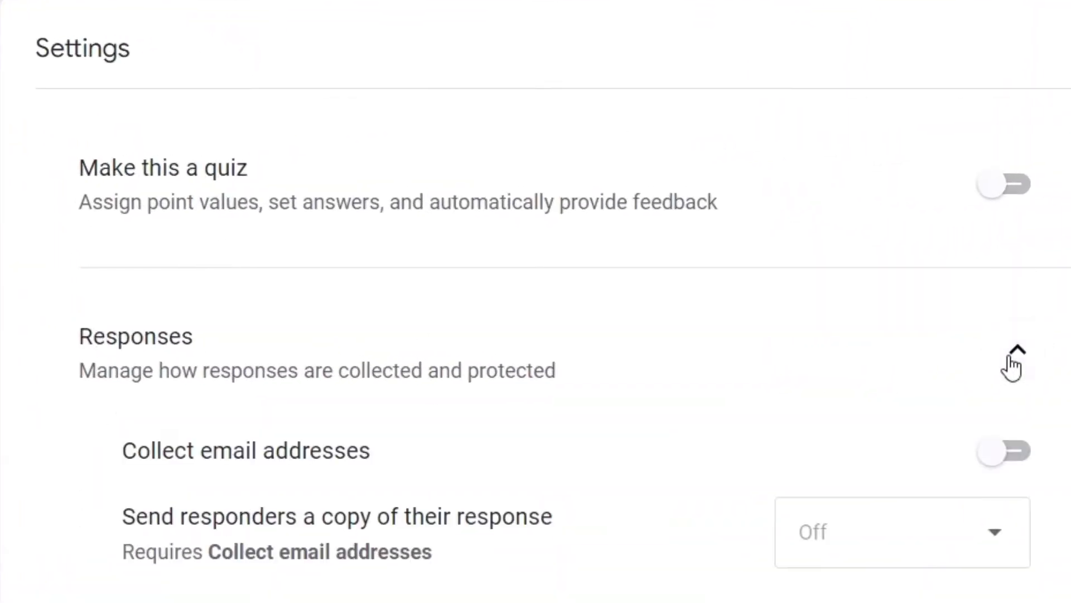
scroll(down, 3)
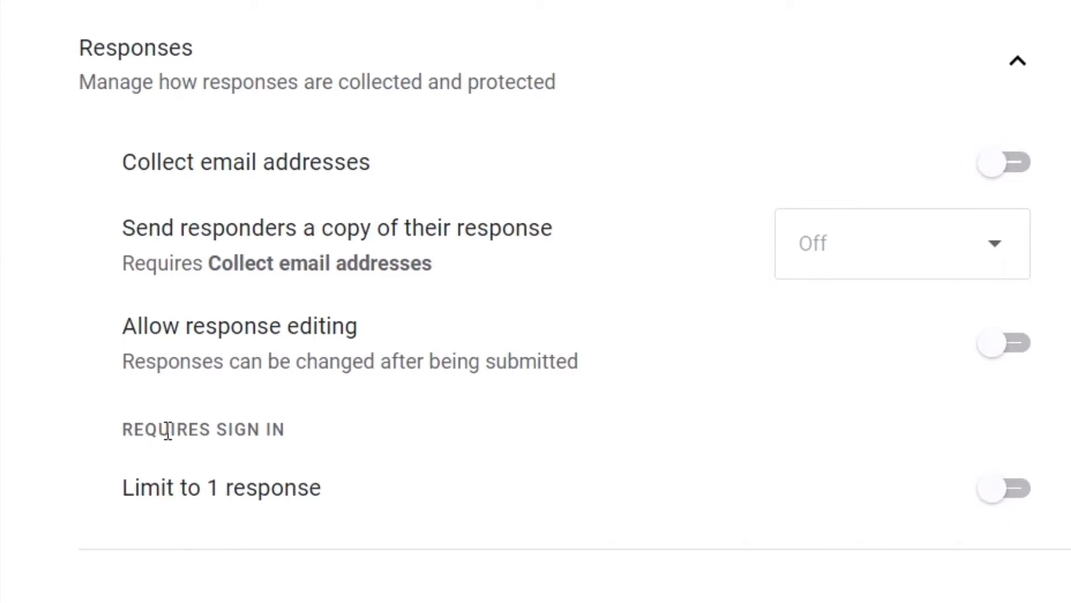
mouse_move(198, 171)
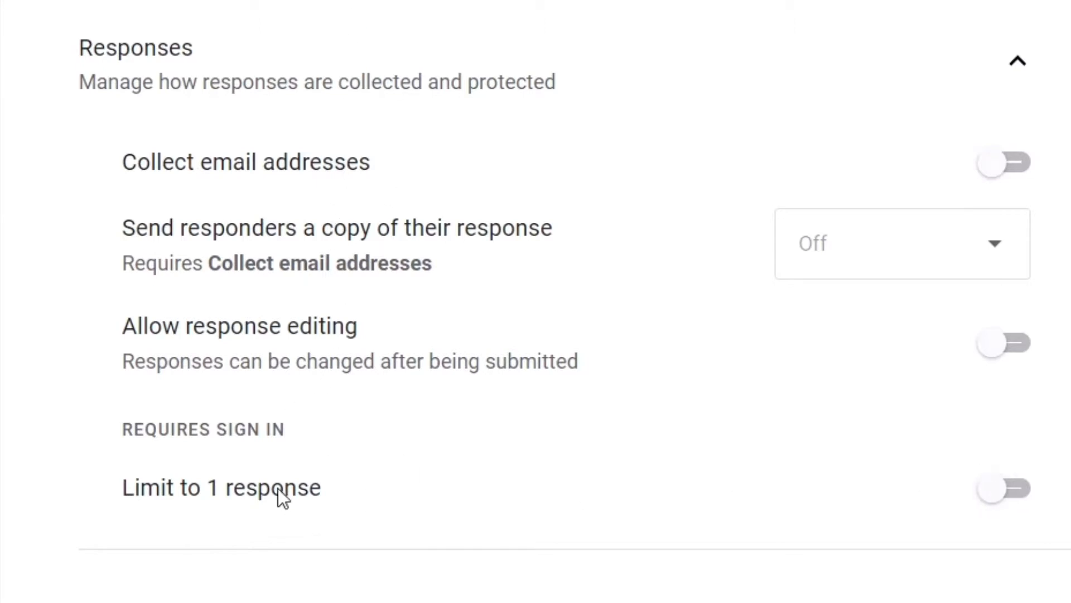
mouse_move(283, 509)
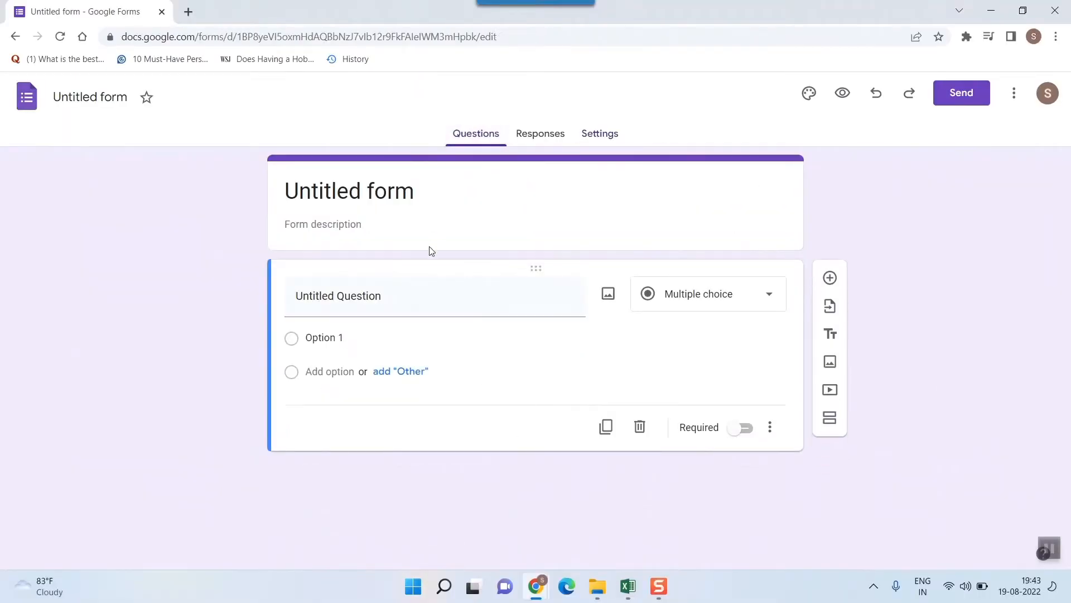
Step: Add a required short-answer question titled 'name'
click(338, 295)
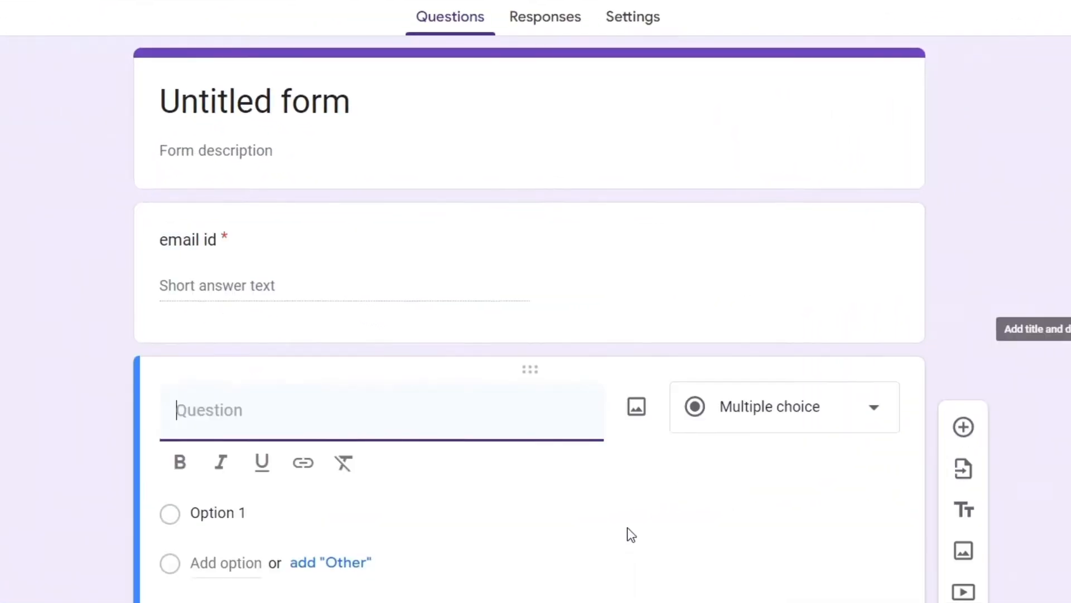
text(name)
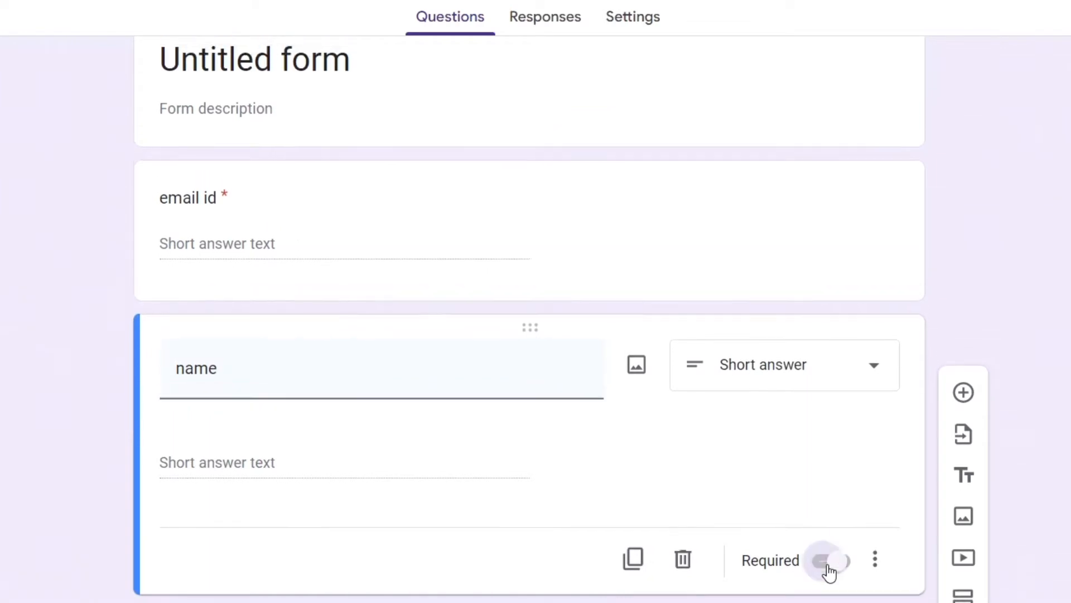
click(829, 560)
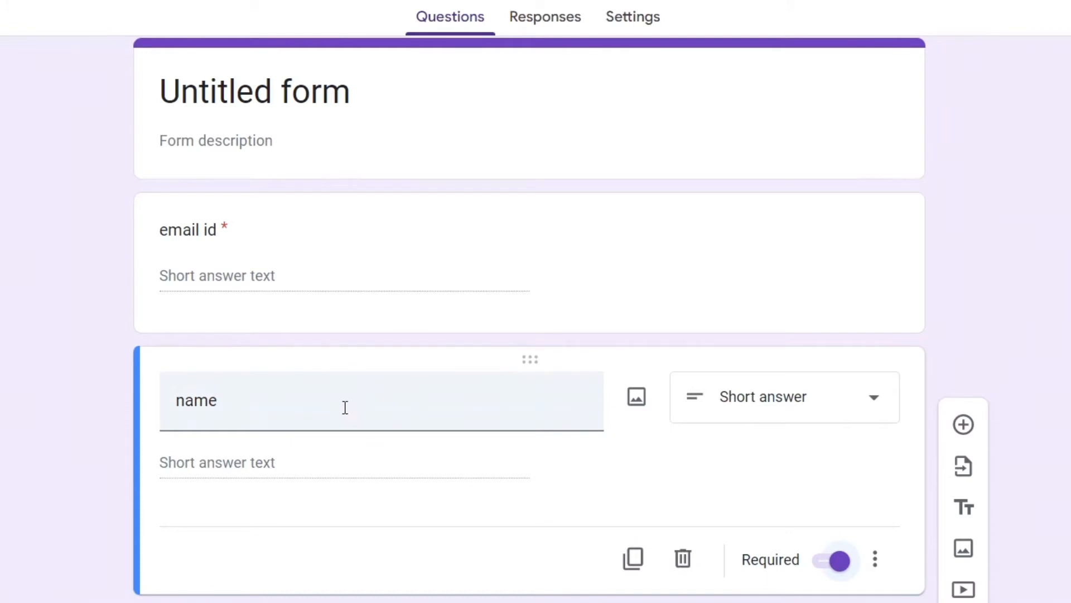
mouse_move(341, 393)
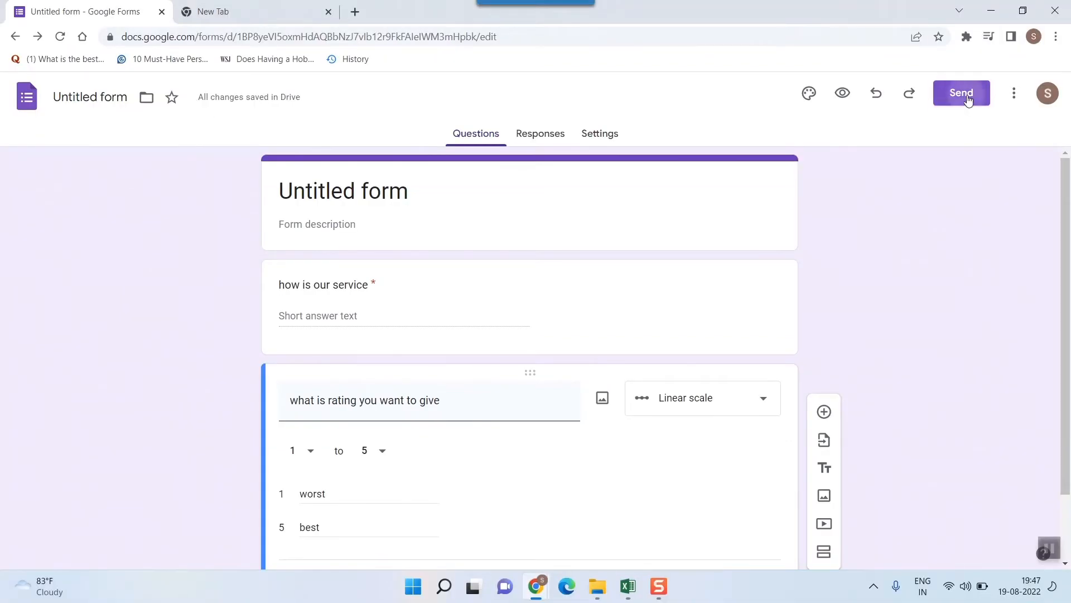
Step: Generate a shortened share link for the form and copy it
click(961, 93)
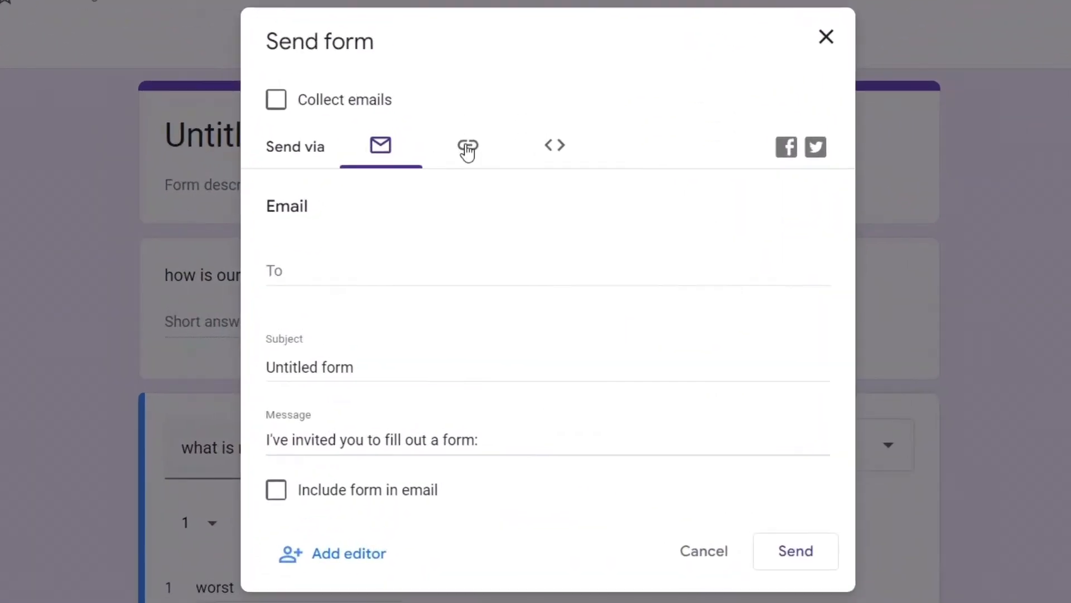
click(467, 146)
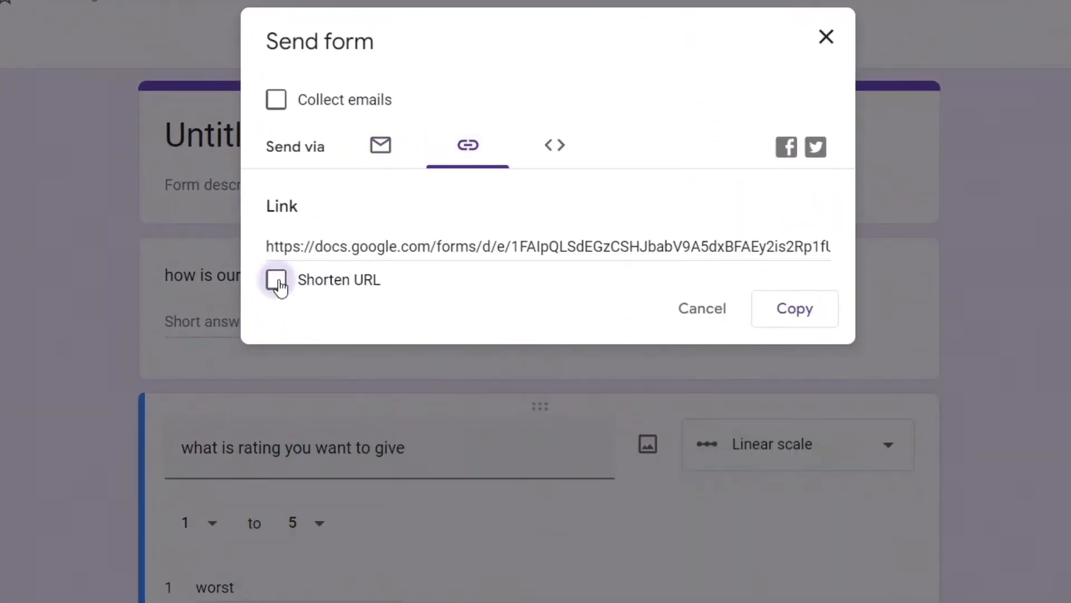
click(276, 280)
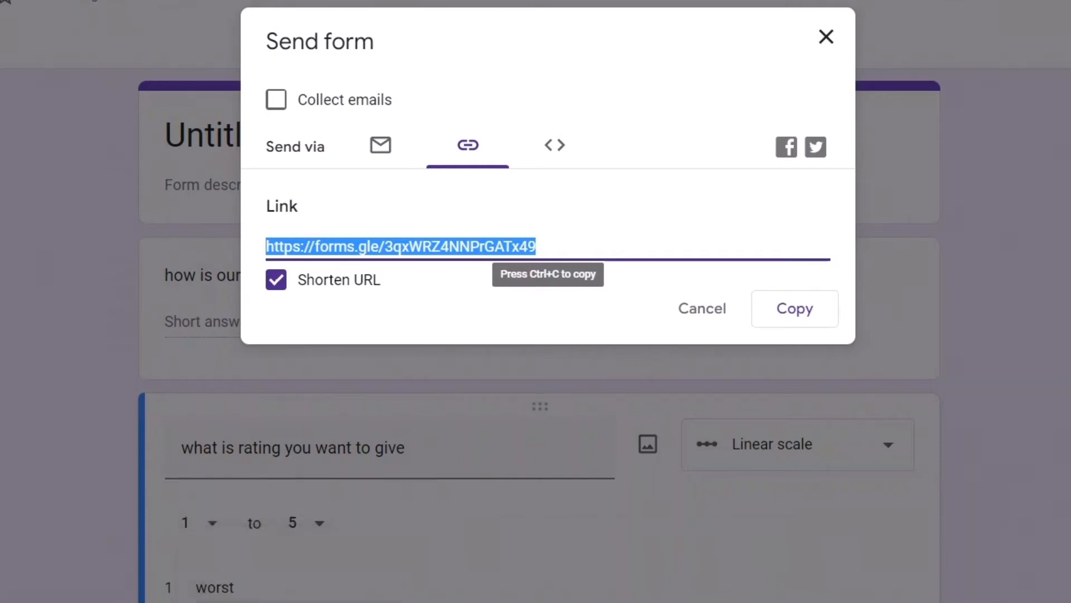
click(1054, 36)
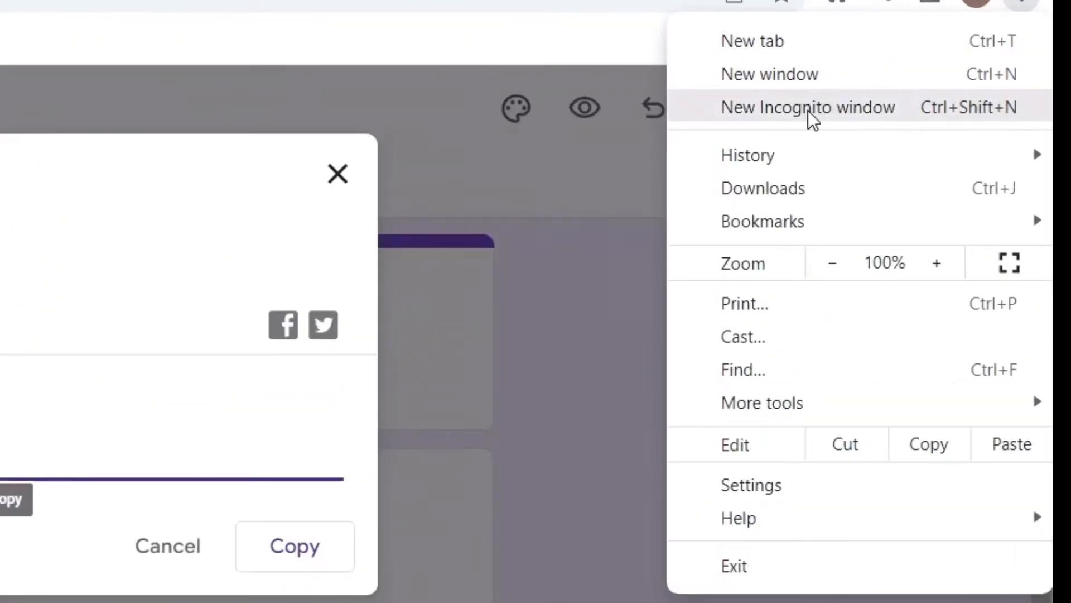
click(807, 107)
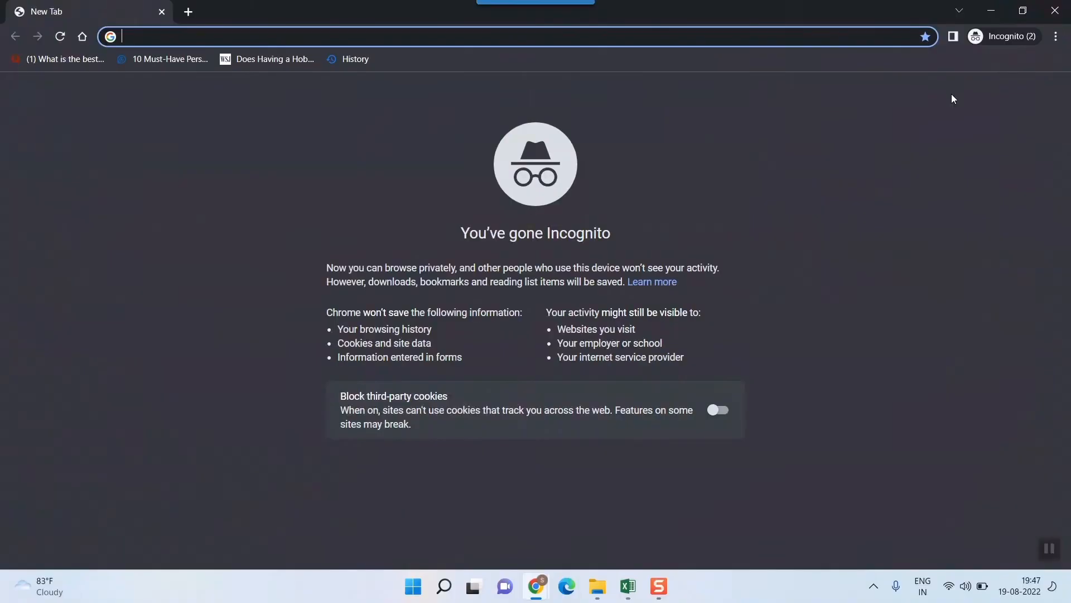
text(https://forms.gle/3qxWRZ4NNPrGATx49)
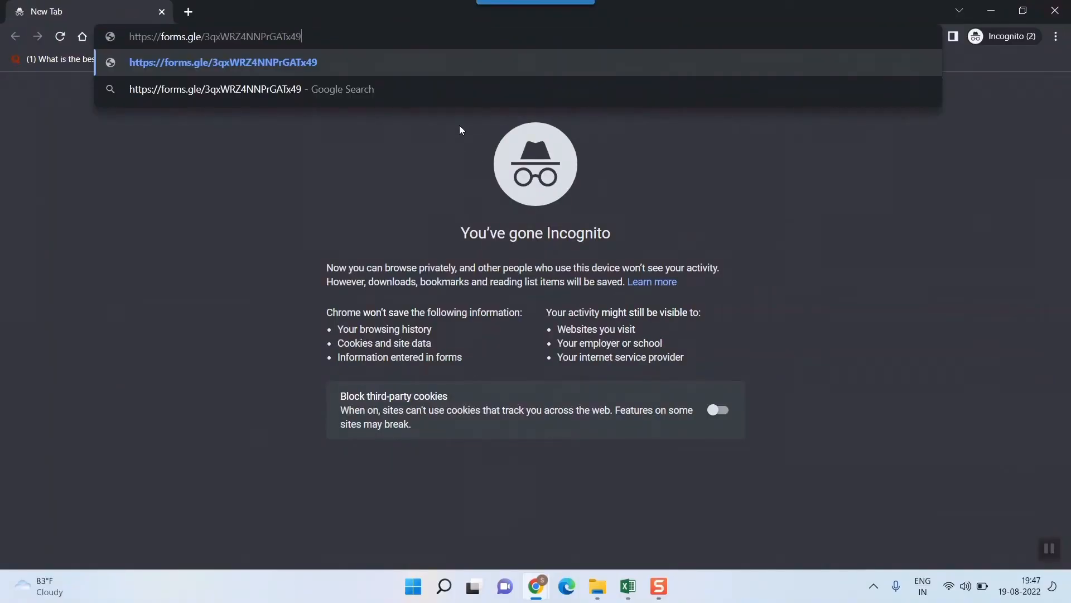
key(Enter)
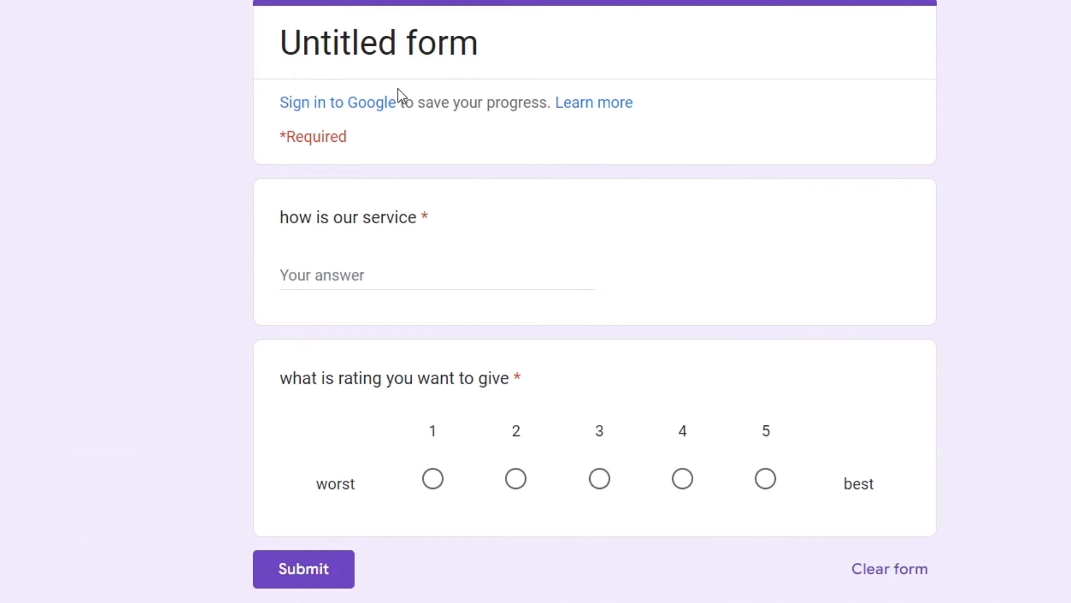
Step: Answer 'good' to the service question, rate it 3, and submit
click(410, 275)
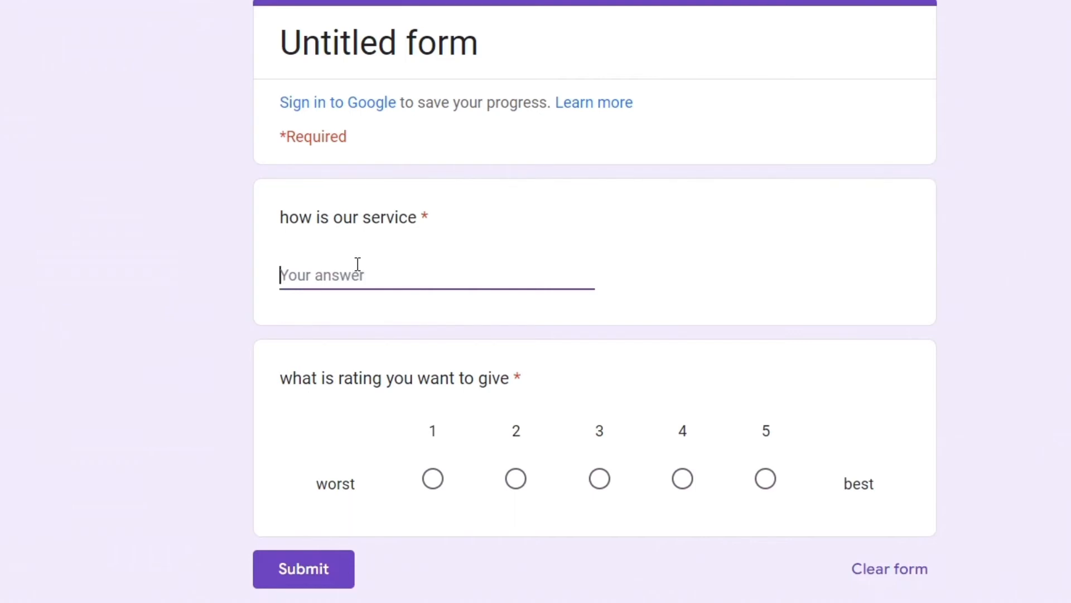
text(good)
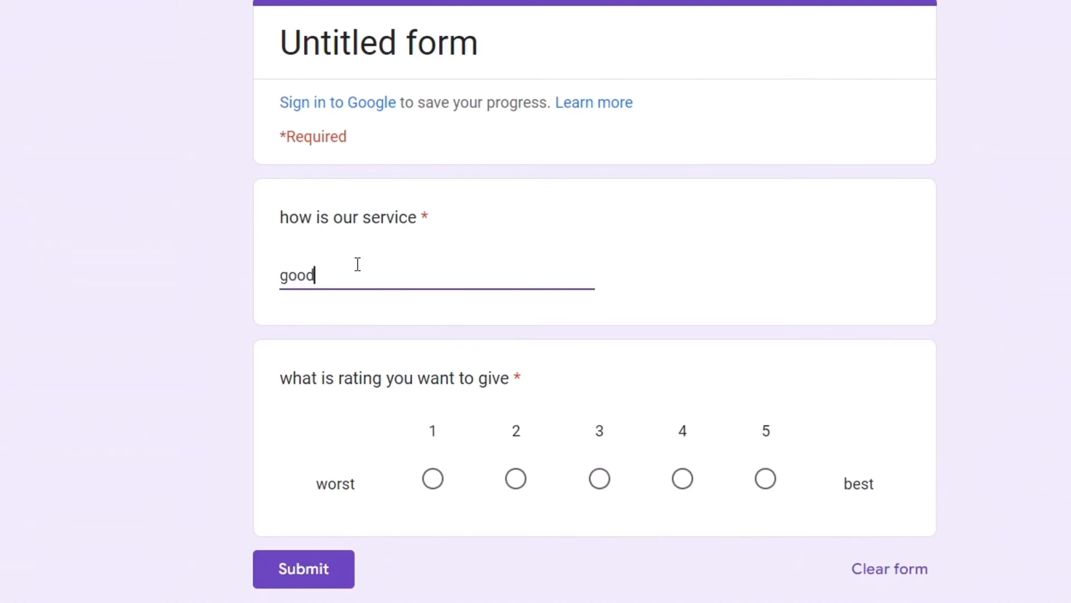
click(599, 478)
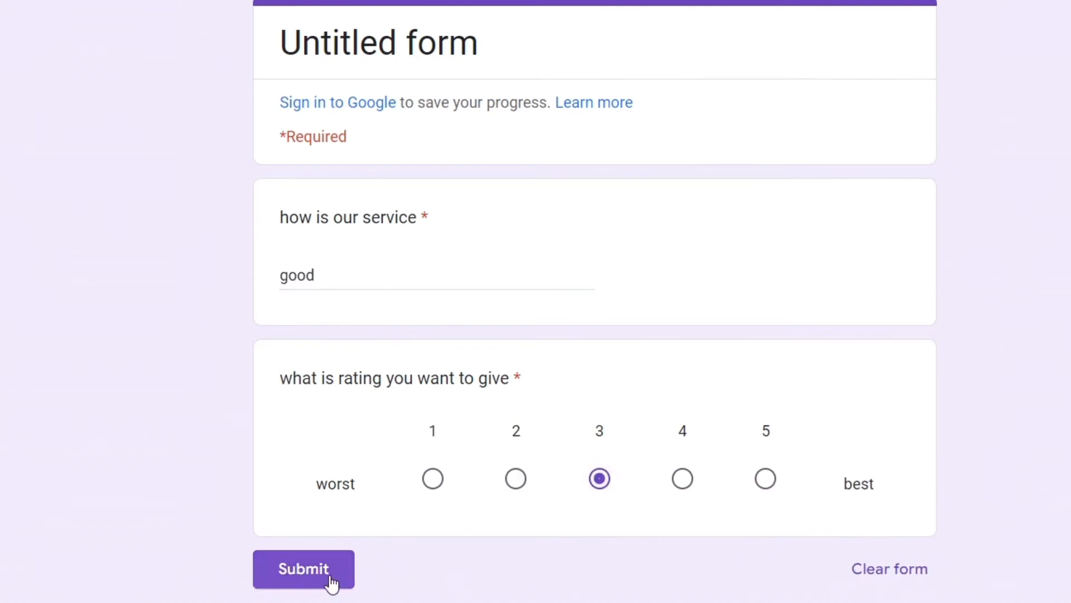
click(303, 568)
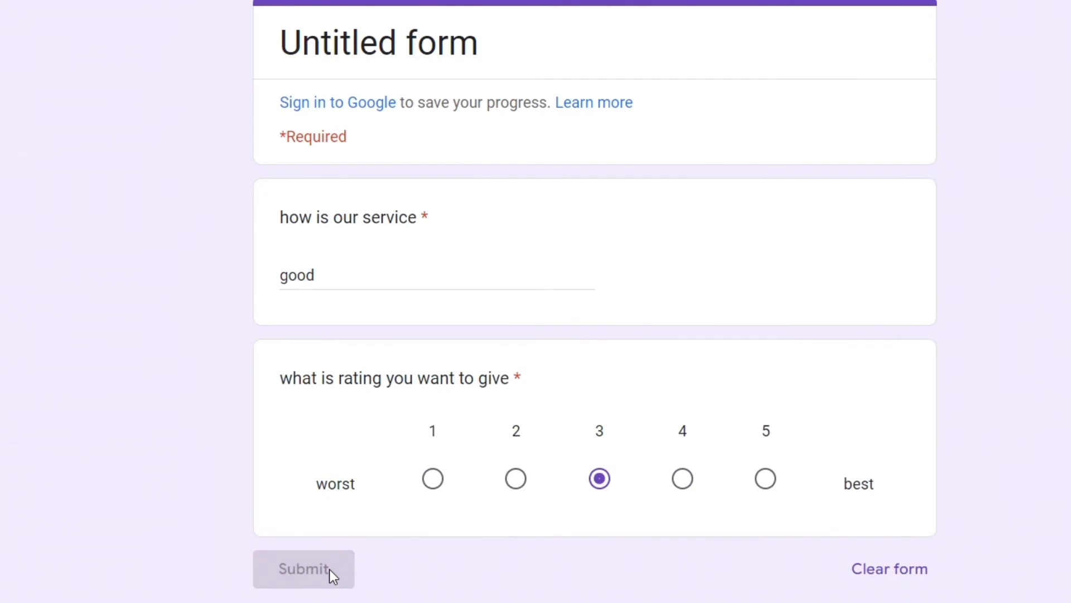
click(303, 568)
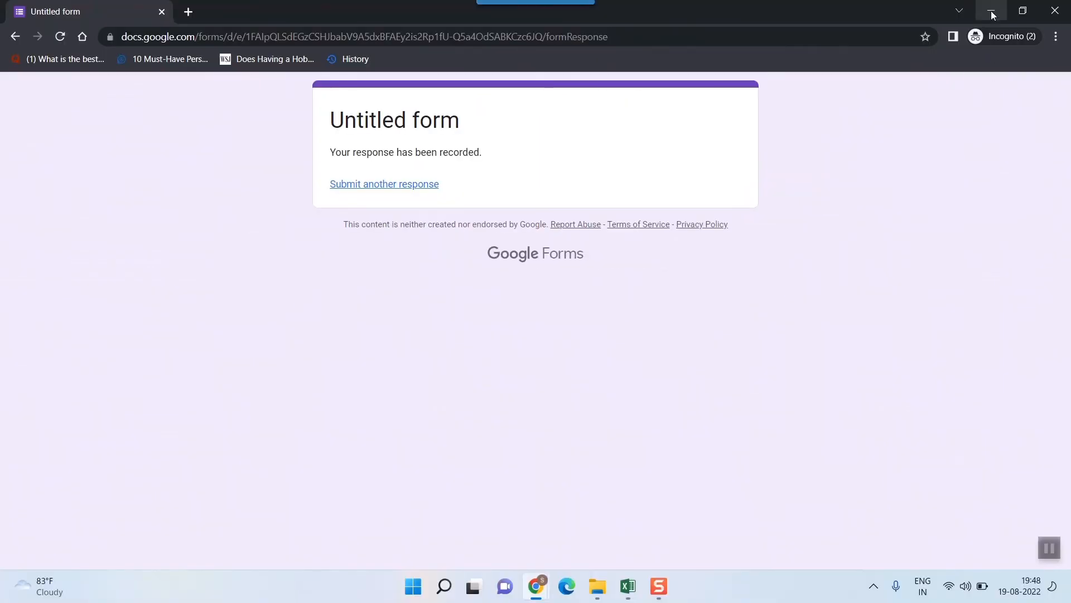
mouse_move(990, 10)
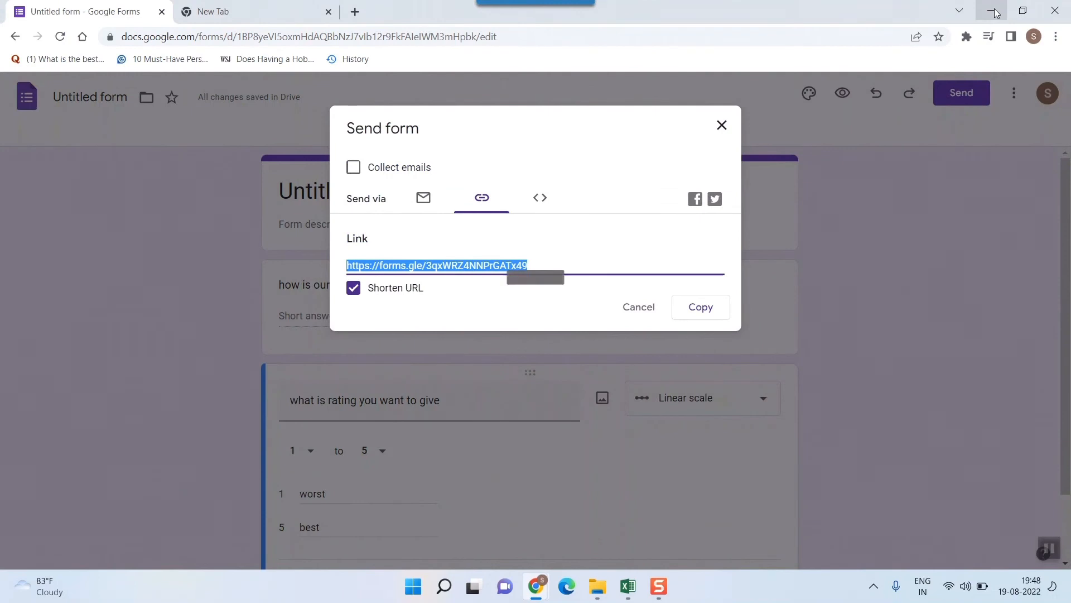
Step: Close the Send dialog and view the single 'good', rating-3 response, summary and individually
click(722, 125)
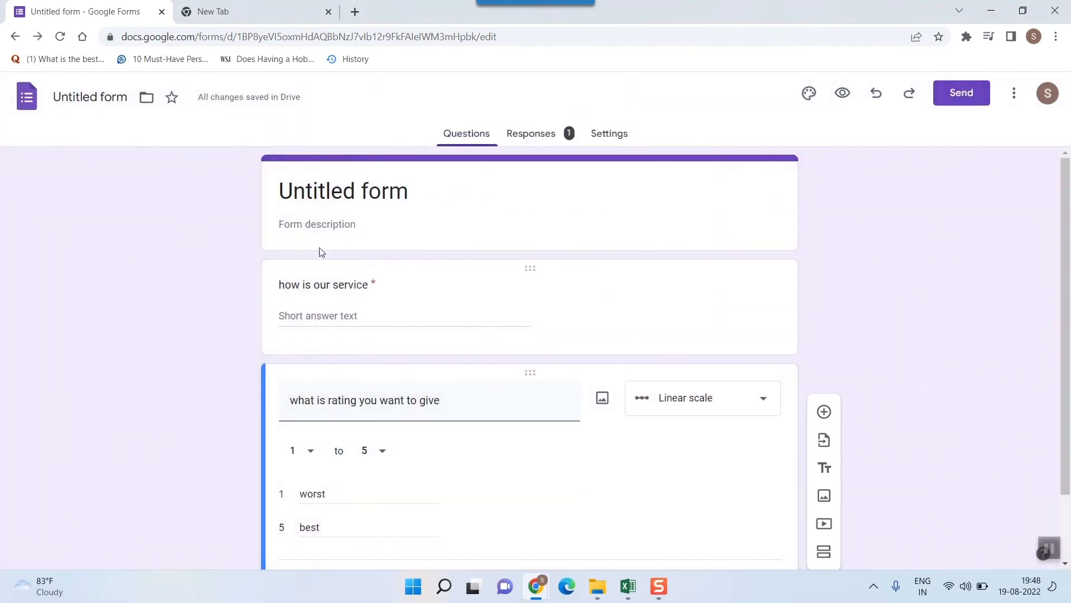
click(531, 133)
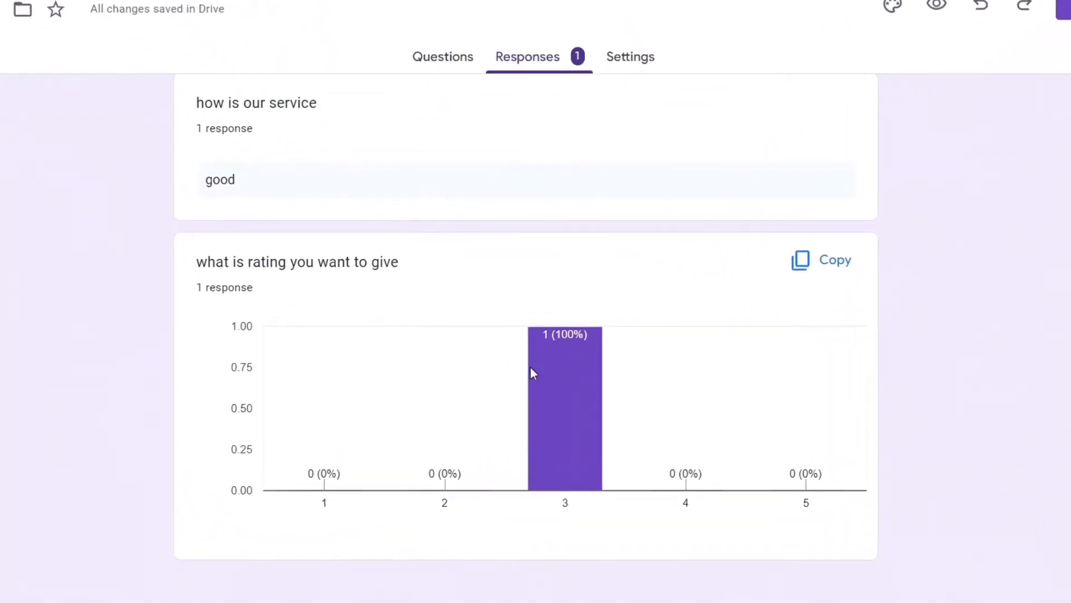
scroll(down, 3)
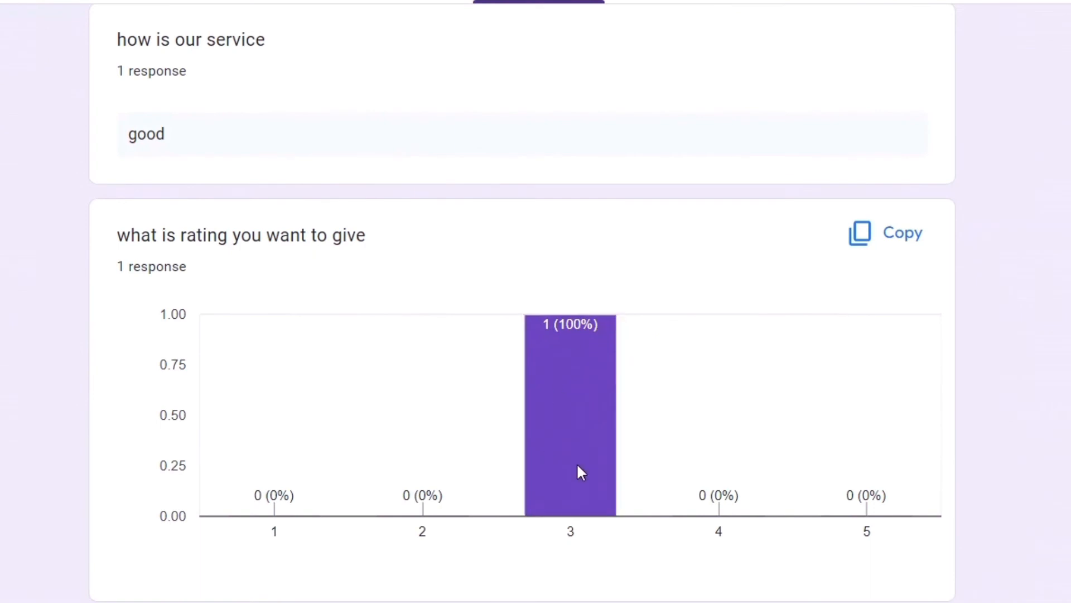
mouse_move(362, 383)
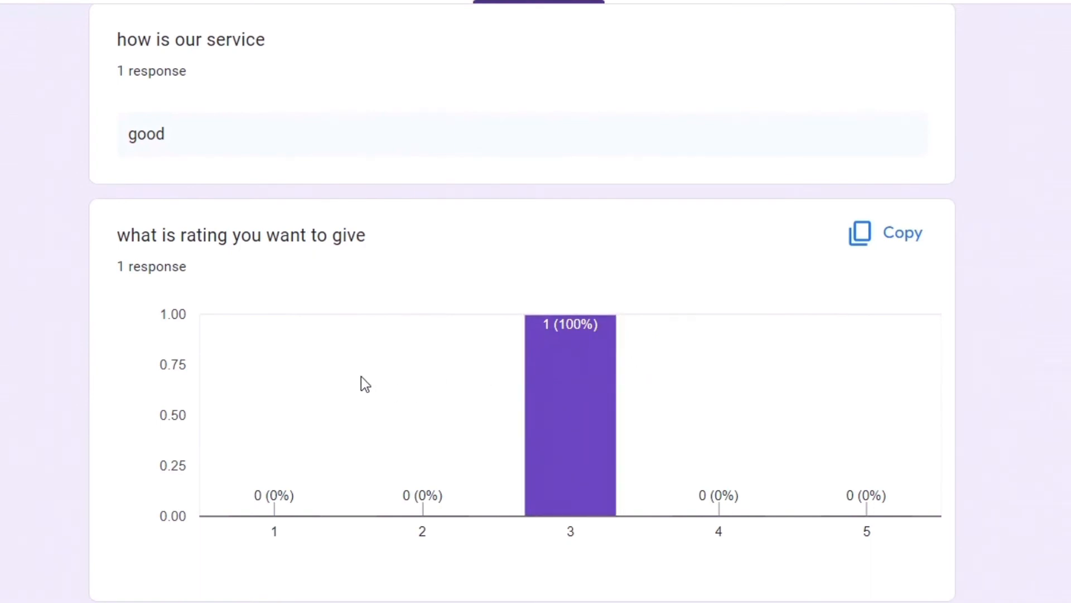
mouse_move(375, 373)
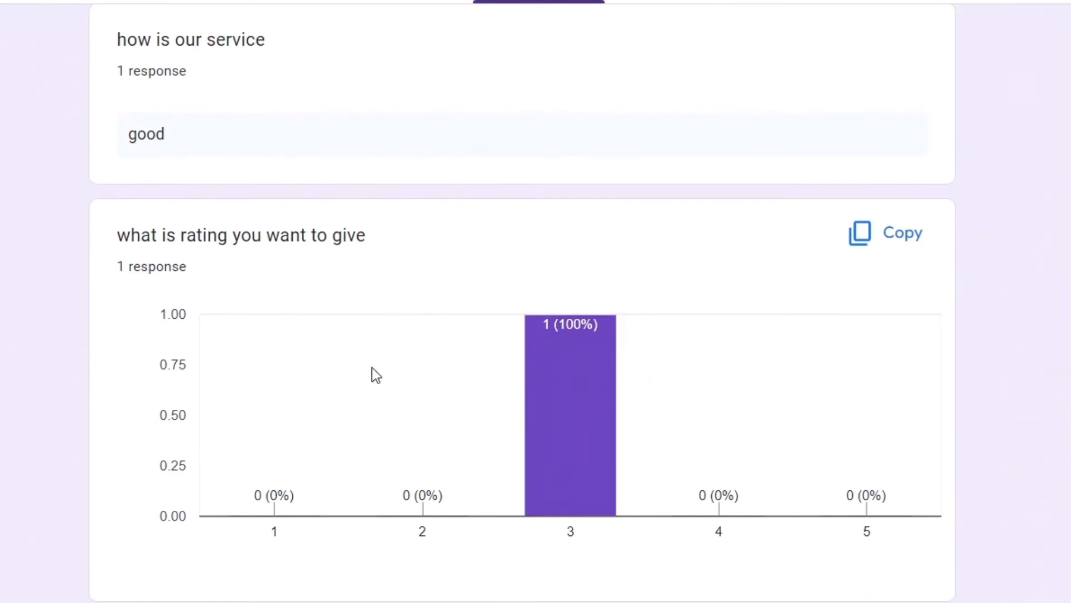
mouse_move(541, 409)
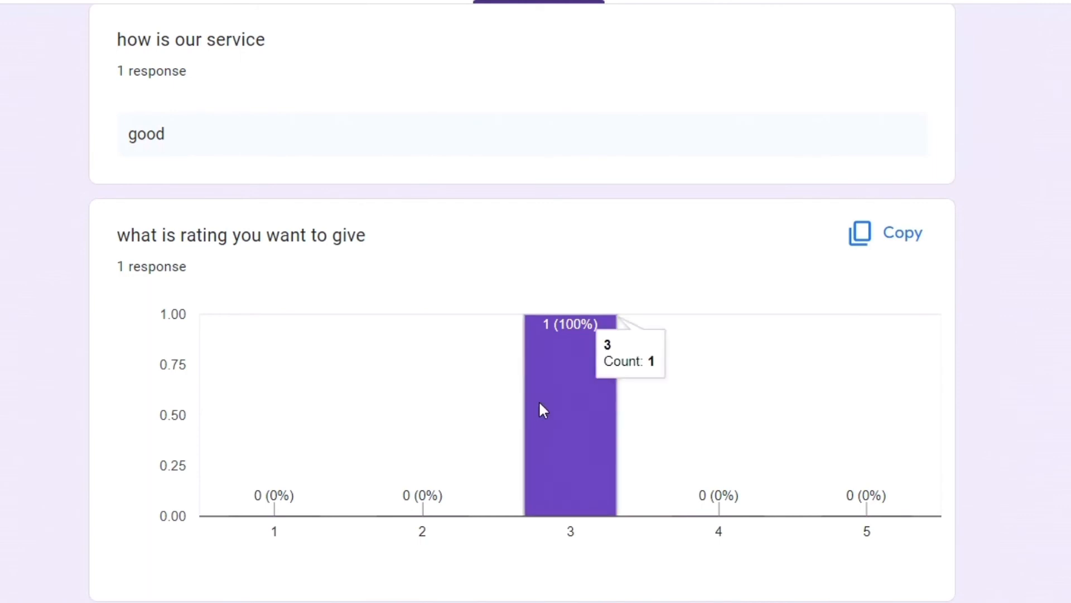
click(809, 182)
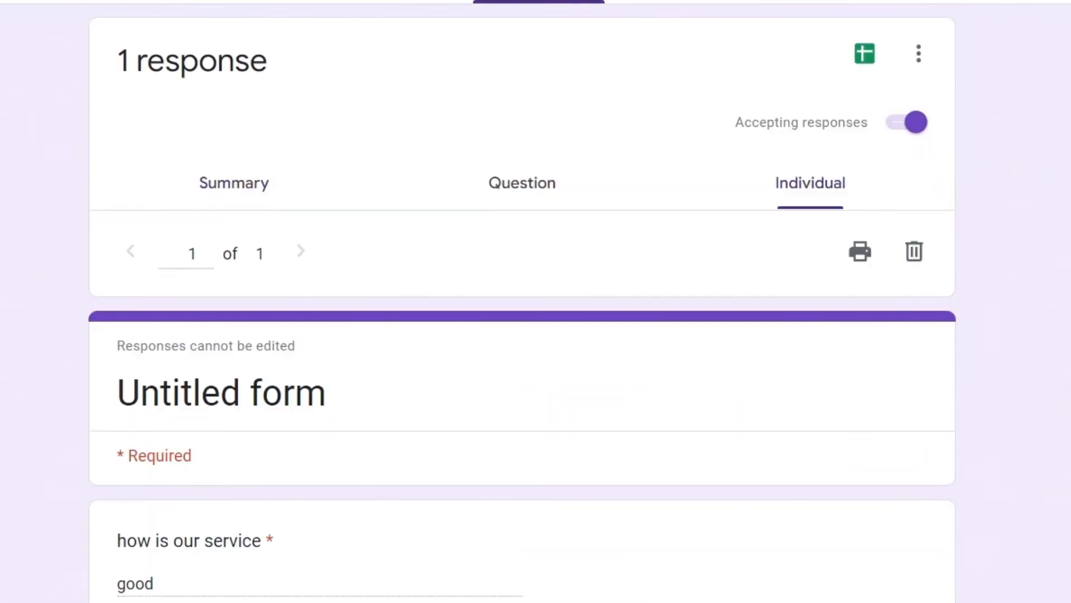